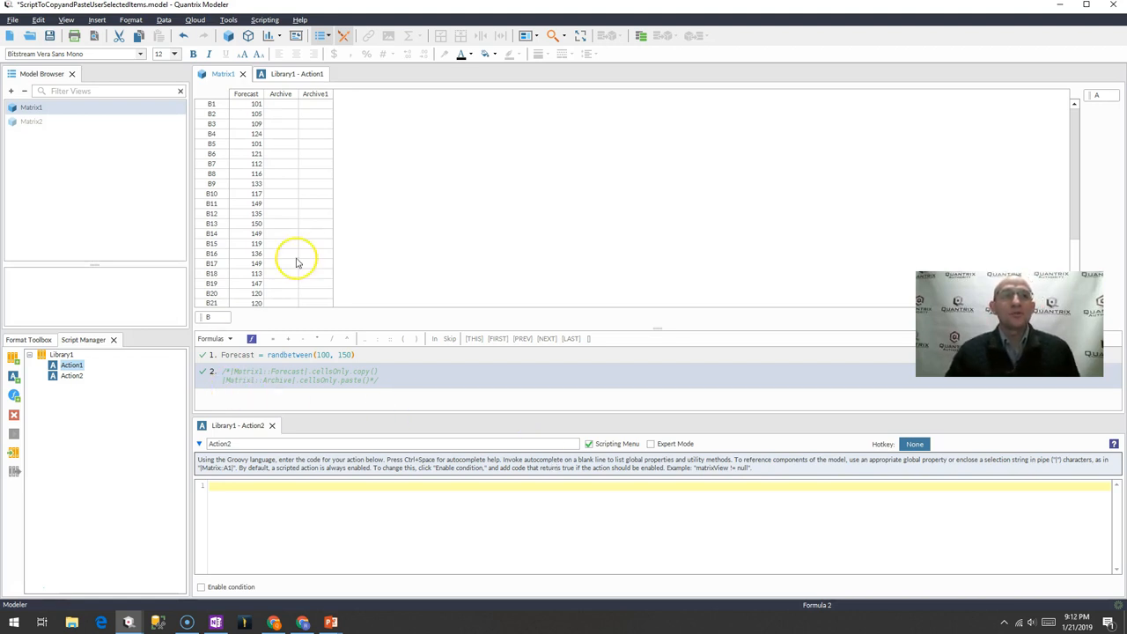
Select Matrix1's whole Forecast column and the first Archive cell in the grid.
{"action": "left_click", "coordinate": [247, 94]}
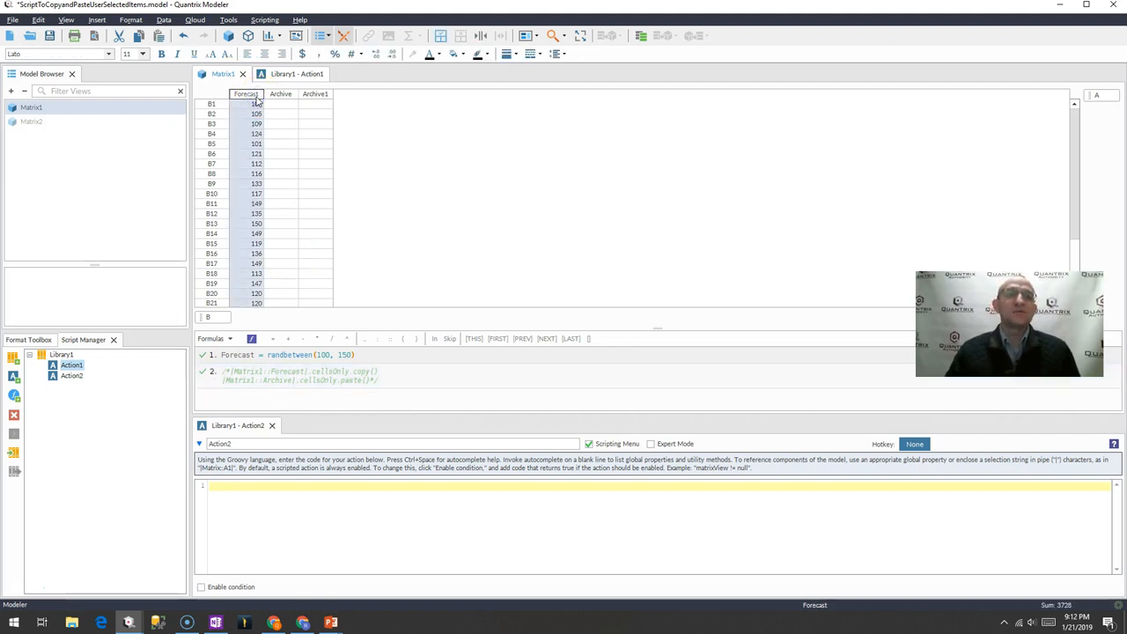
{"action": "left_click", "coordinate": [256, 103]}
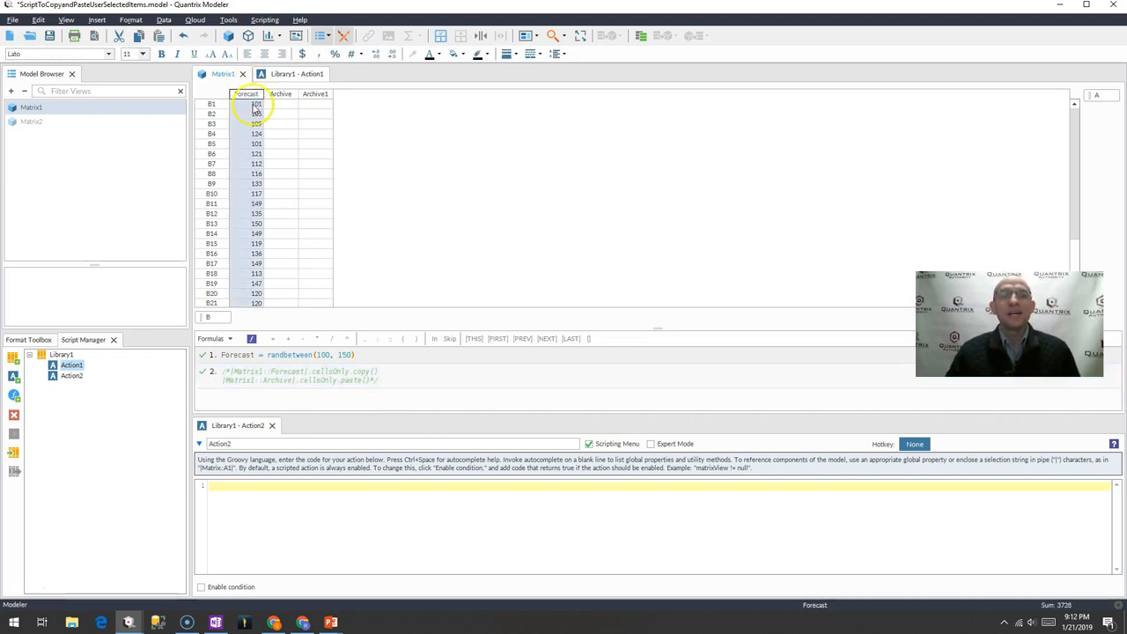
{"action": "left_click", "coordinate": [280, 93]}
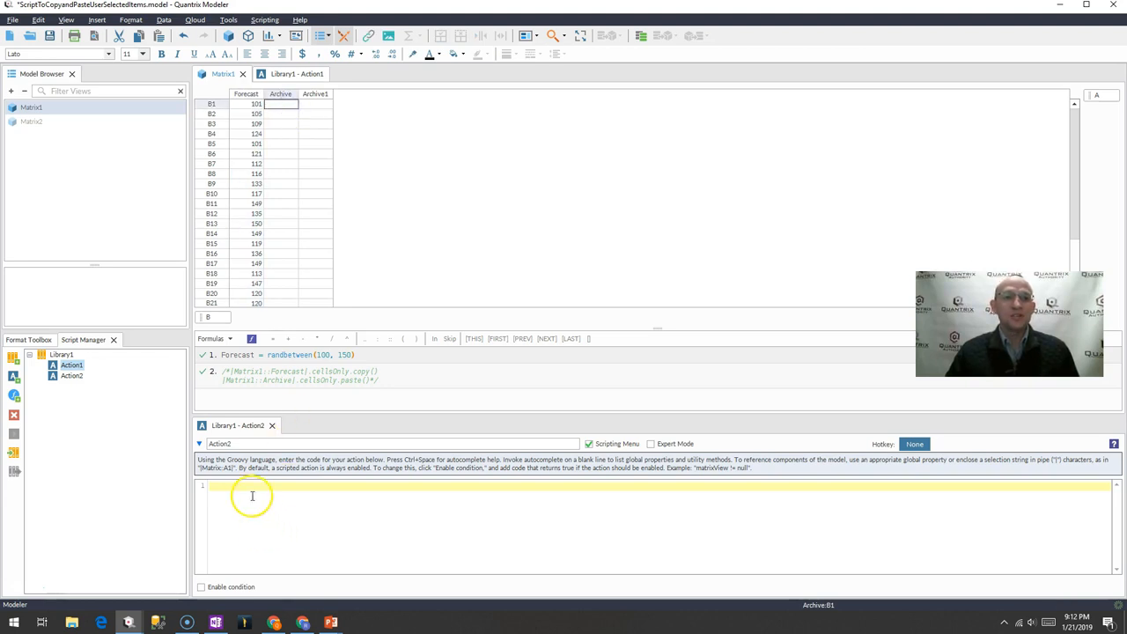
Write Action2's first script line |Matrix1::Forecast|.cellsOnly.copy() using autocomplete.
{"action": "left_click", "coordinate": [264, 20]}
{"action": "type", "text": "|M"}
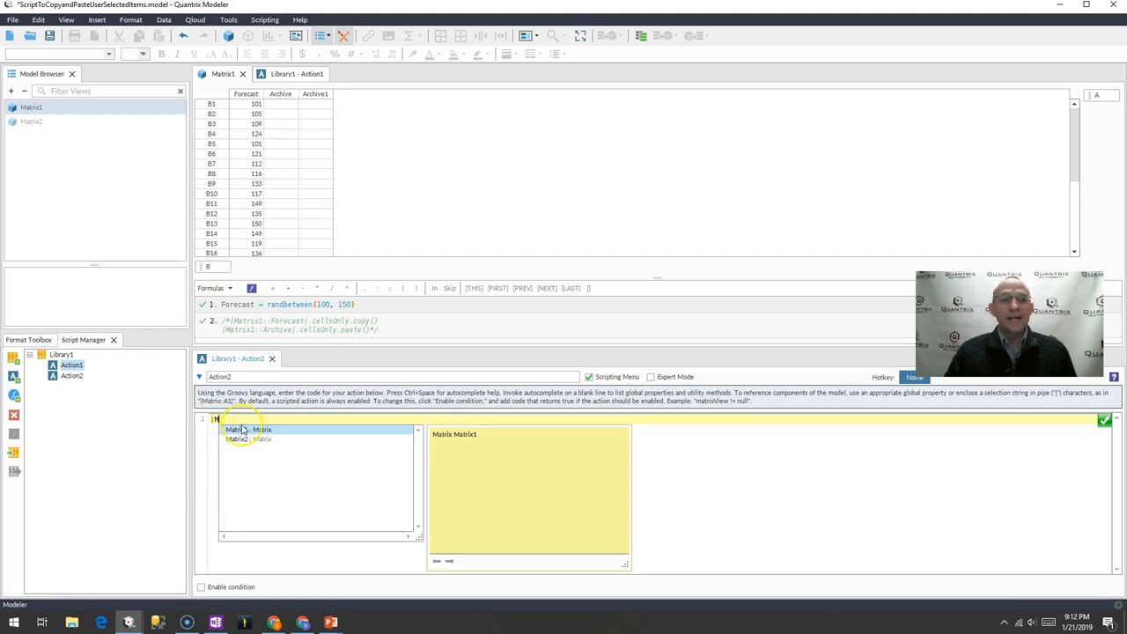
{"action": "type", "text": "atrix1::Forecast"}
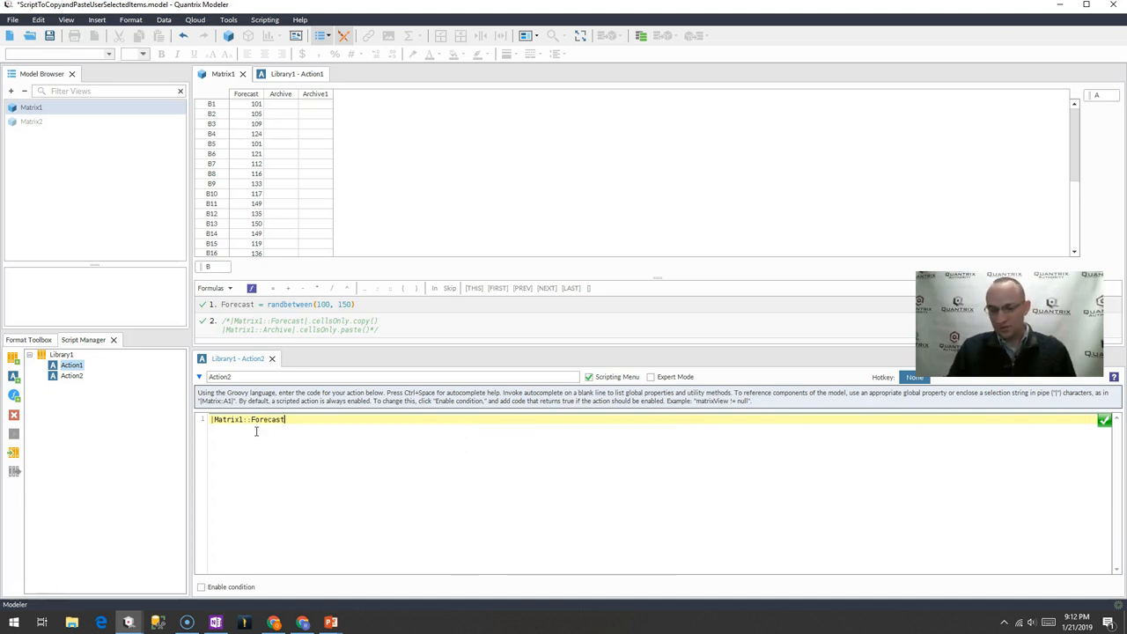
{"action": "type", "text": "."}
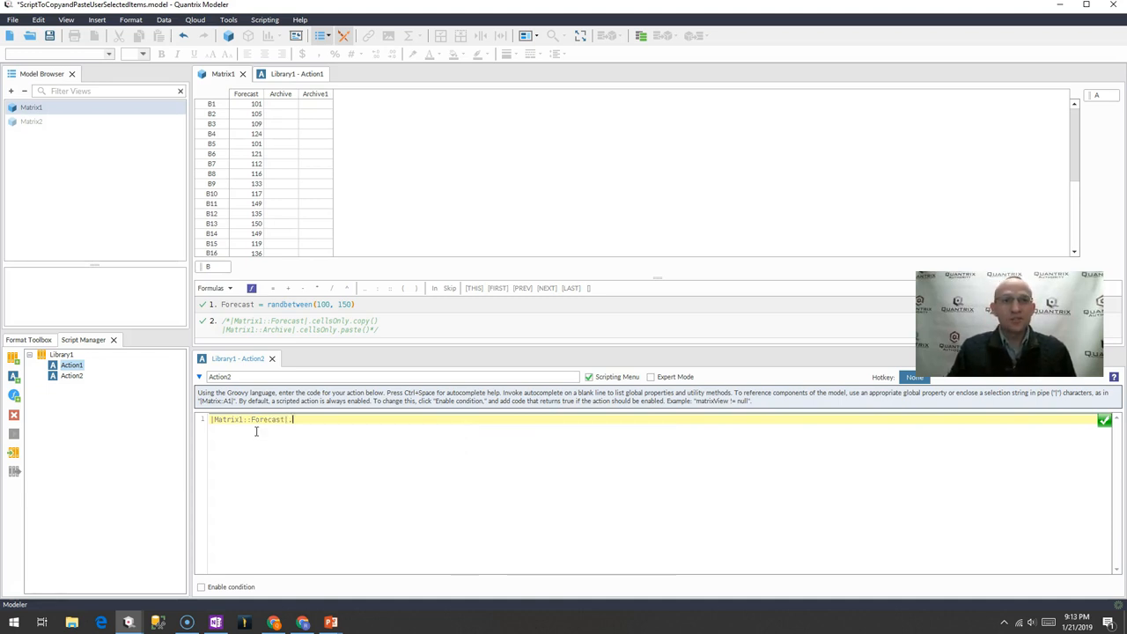
{"action": "type", "text": "cellsOnly"}
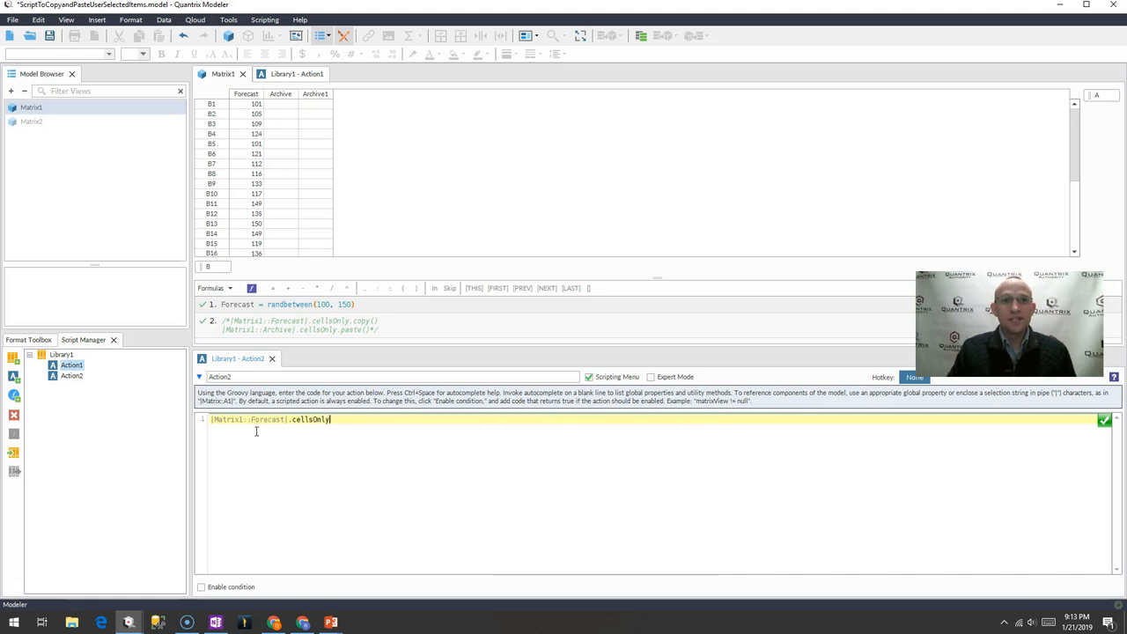
{"action": "type", "text": ".copy("}
{"action": "type", "text": "|"}
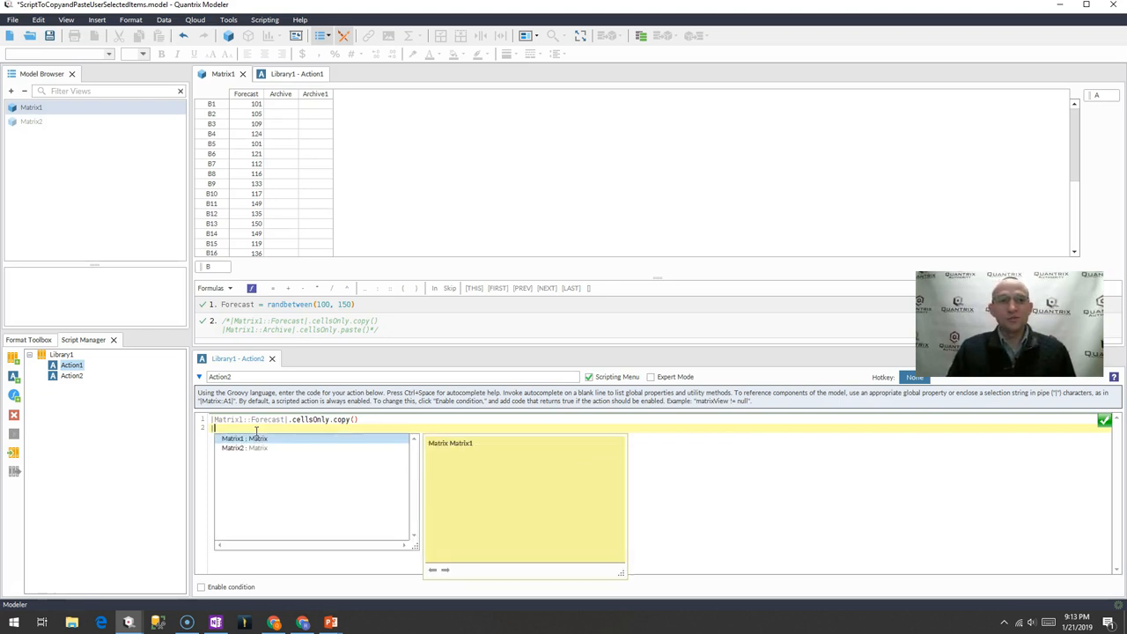
Enter script line 2, |Matrix1::Archive|.cellsOnly.paste(), completing names via autocomplete.
{"action": "type", "text": "matr"}
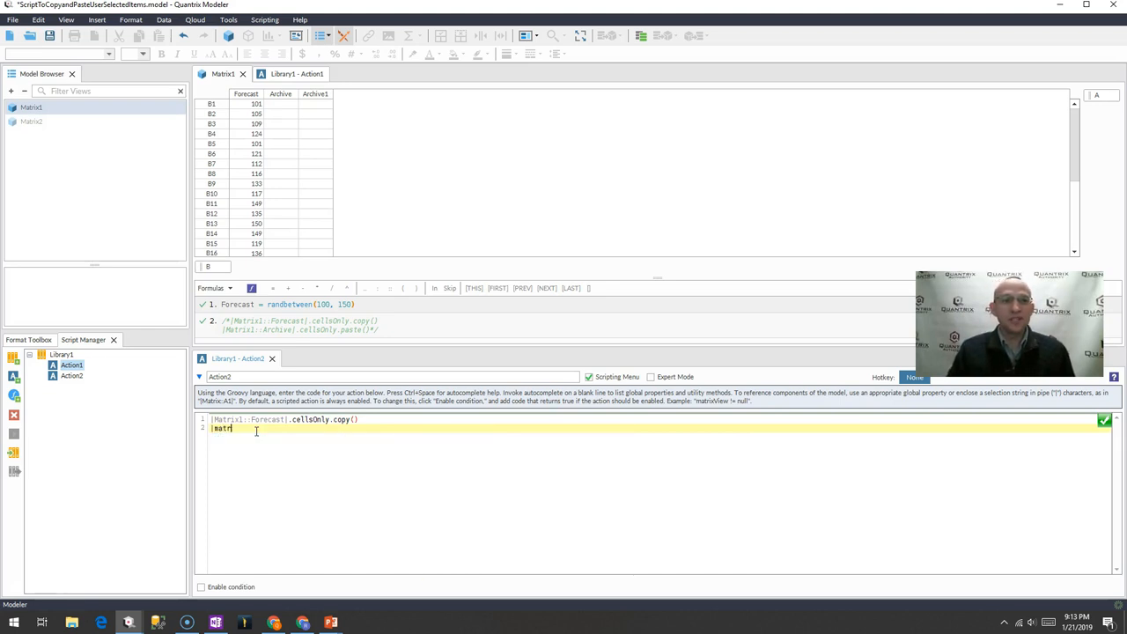
{"action": "type", "text": "Matrix1:"}
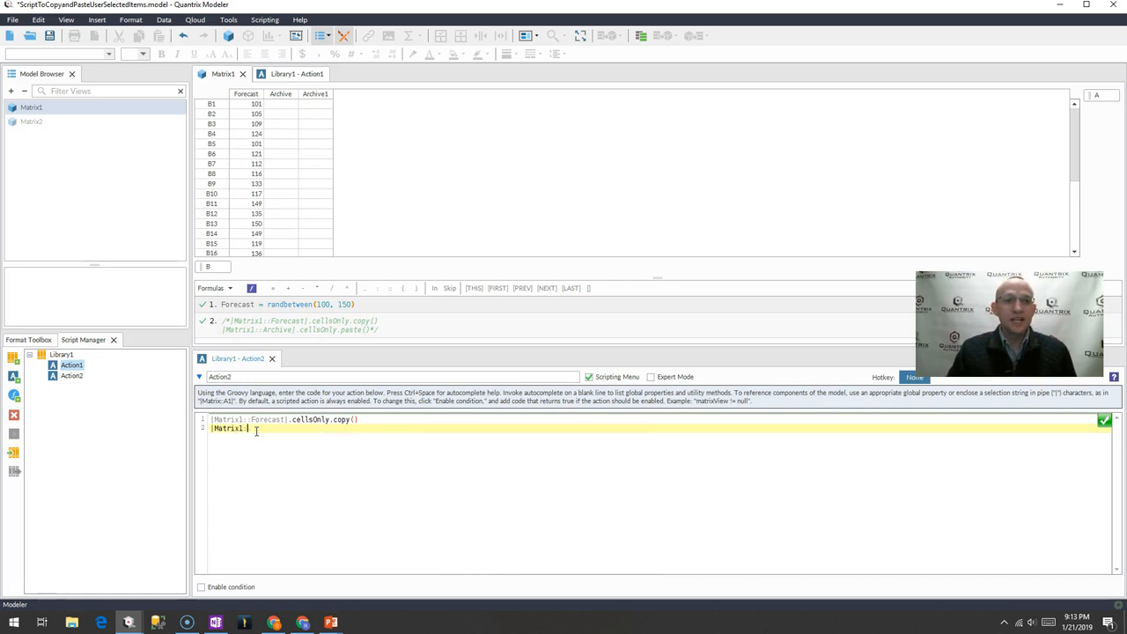
{"action": "type", "text": "Archive"}
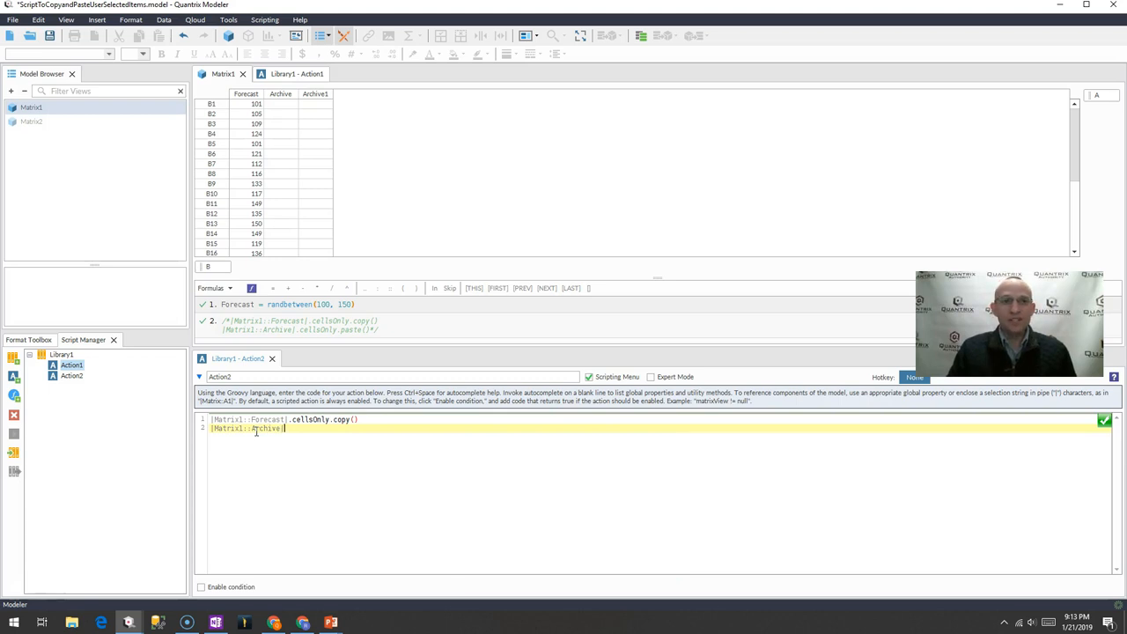
{"action": "type", "text": "."}
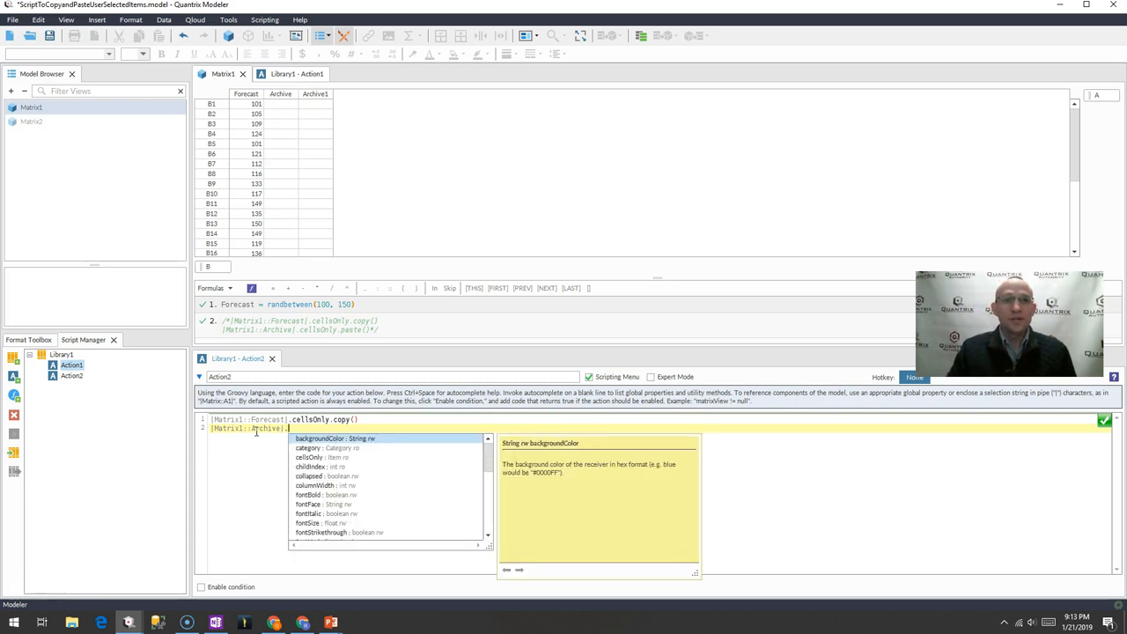
{"action": "type", "text": "cellsOnly"}
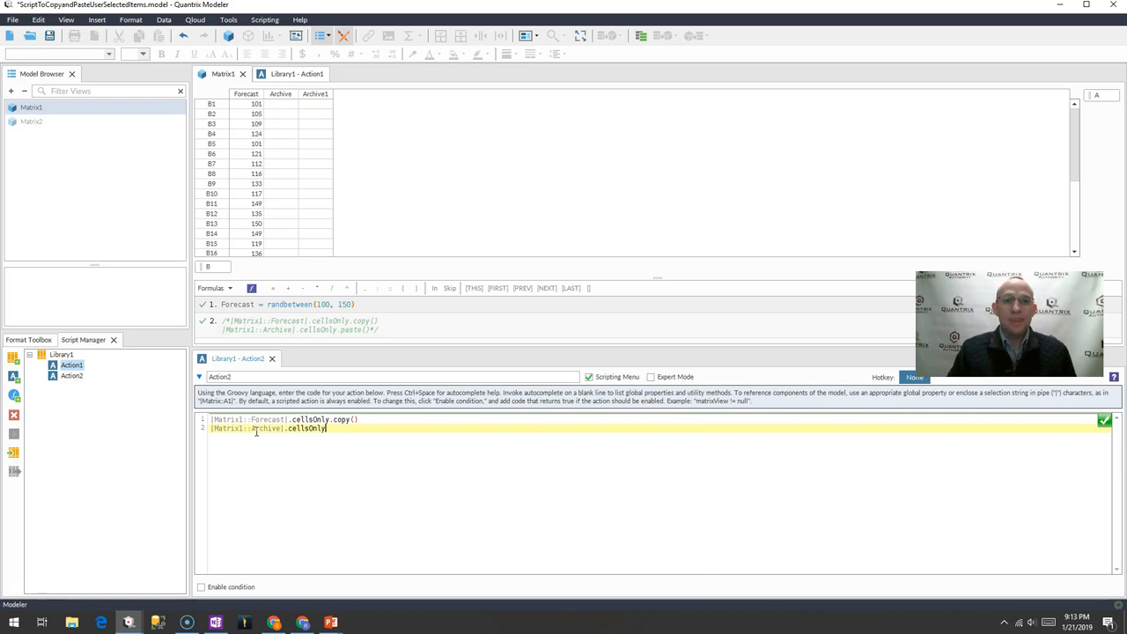
{"action": "type", "text": "paste("}
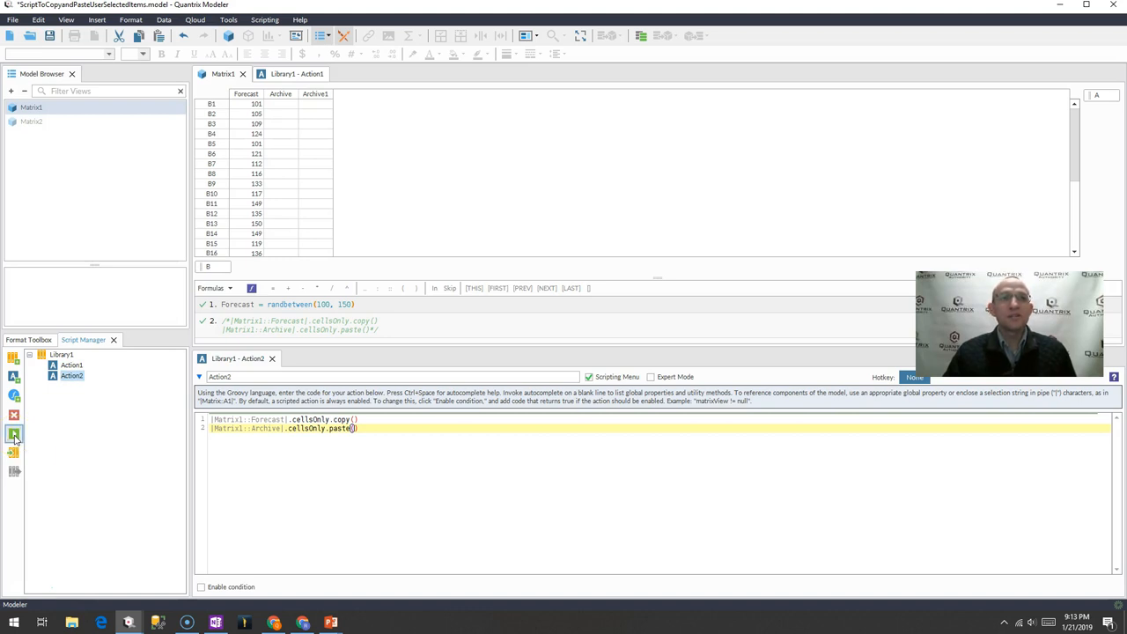
Run Action2 twice around a Forecast recalculation, then check Archive against Forecast, including row B8.
{"action": "left_click", "coordinate": [14, 433]}
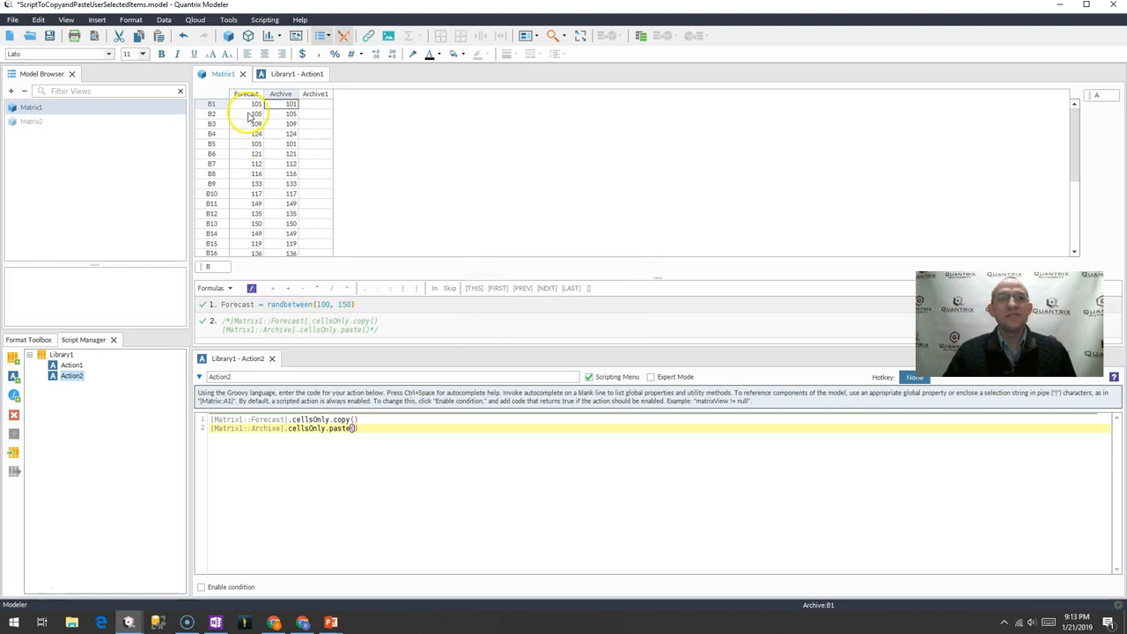
{"action": "left_click", "coordinate": [247, 94]}
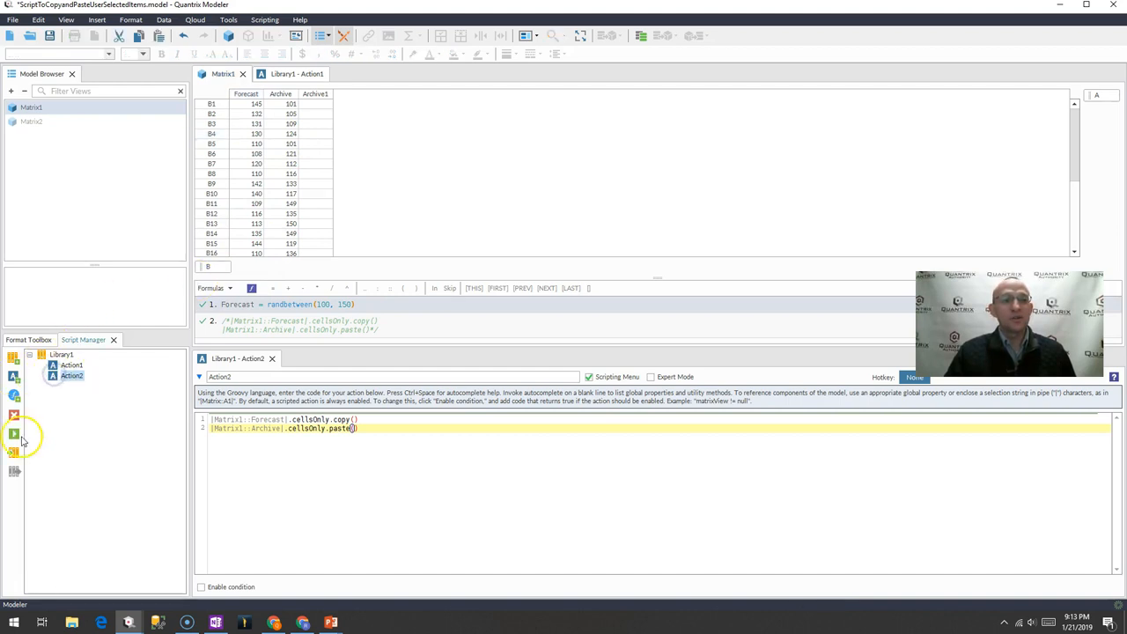
{"action": "left_click", "coordinate": [13, 436]}
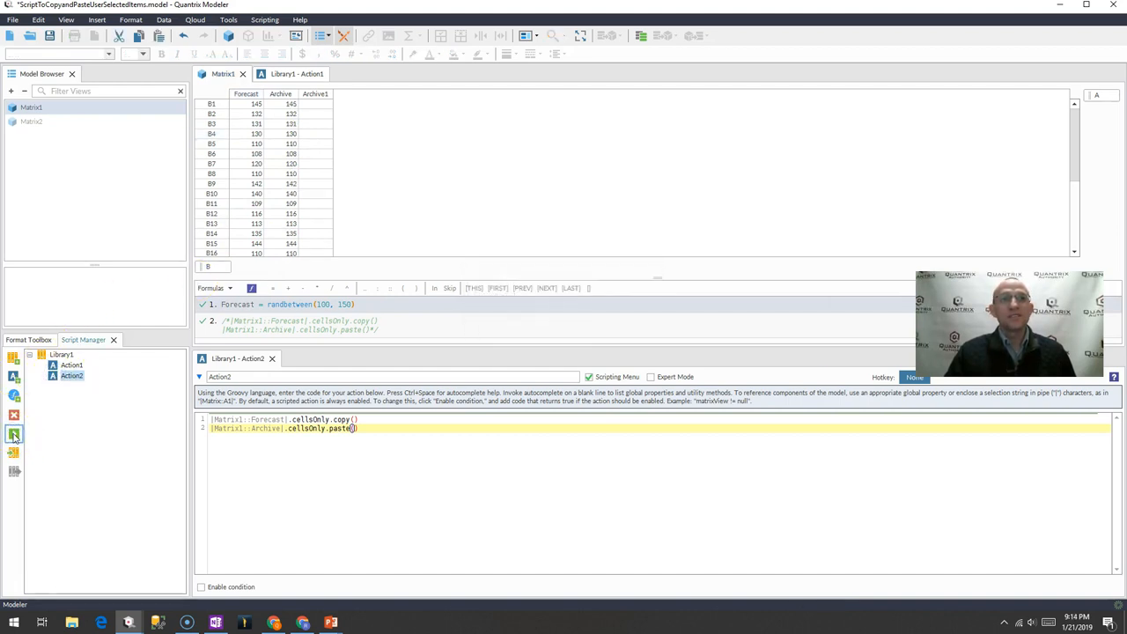
{"action": "left_click", "coordinate": [257, 104]}
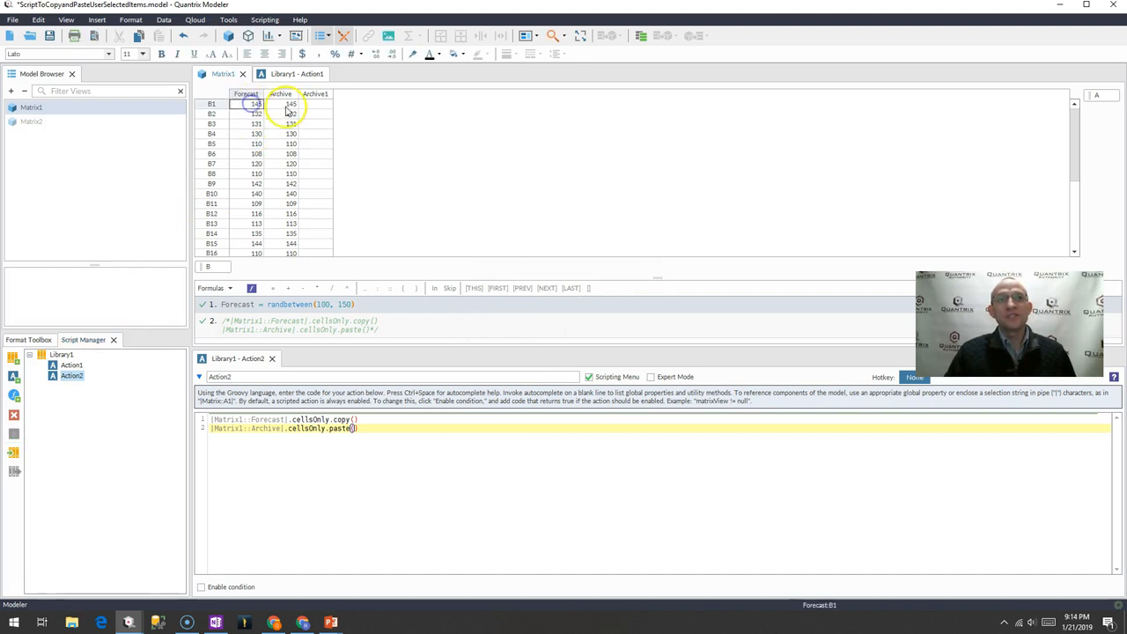
{"action": "left_click", "coordinate": [256, 173]}
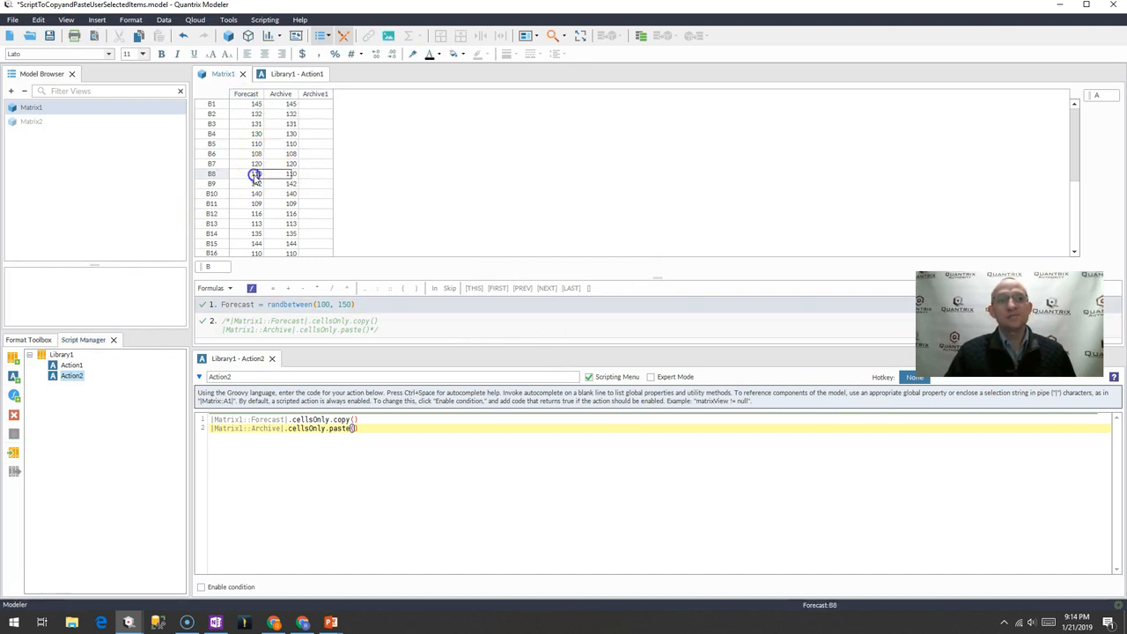